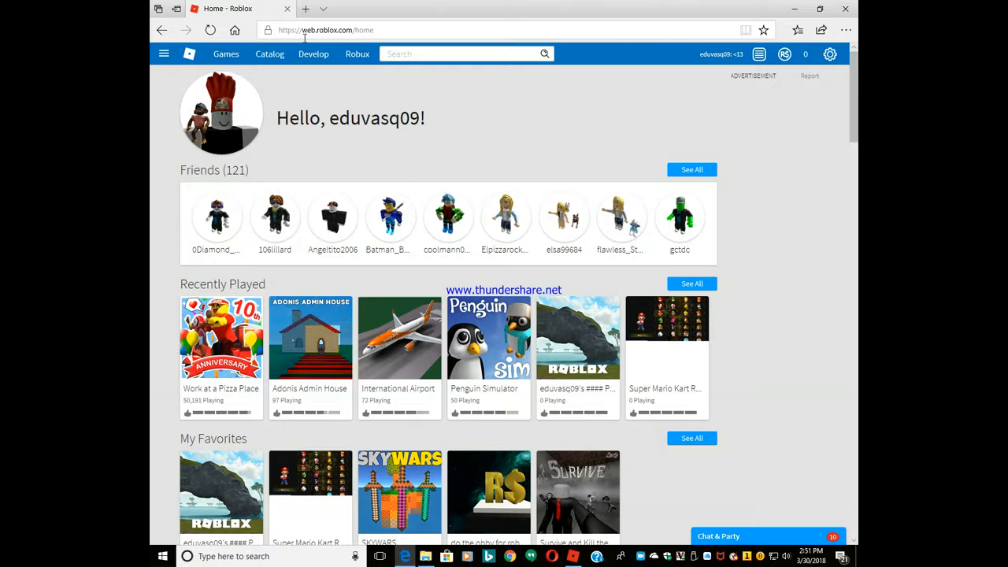
# Open the #### Place tile from My Favorites and press Play to launch it
pyautogui.scroll(-3)
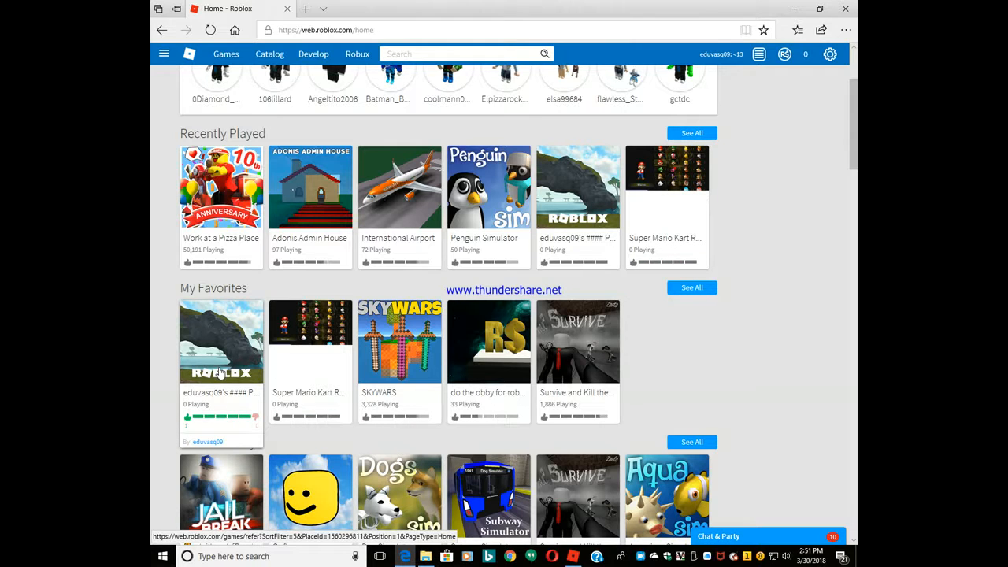
pyautogui.click(221, 341)
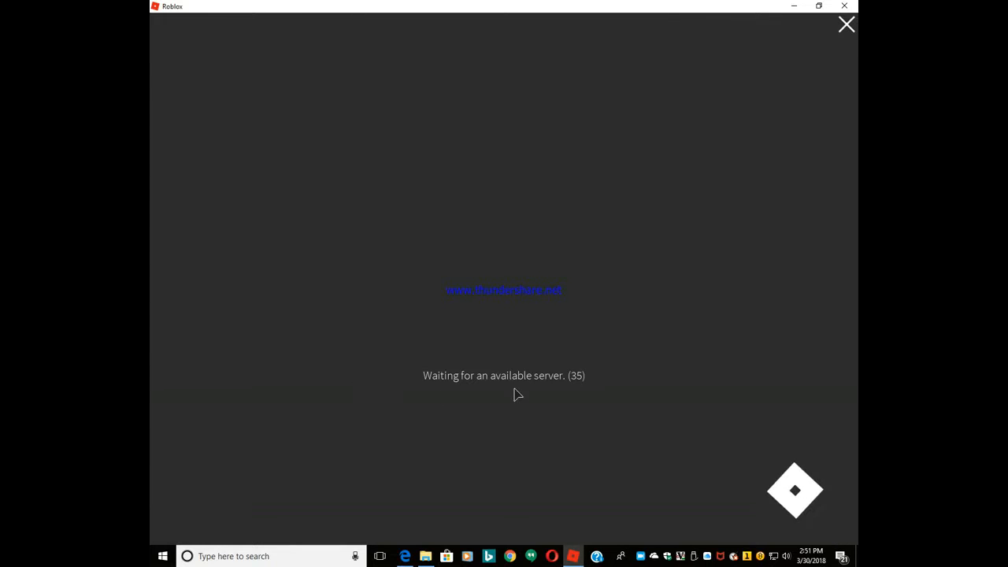
pyautogui.click(846, 24)
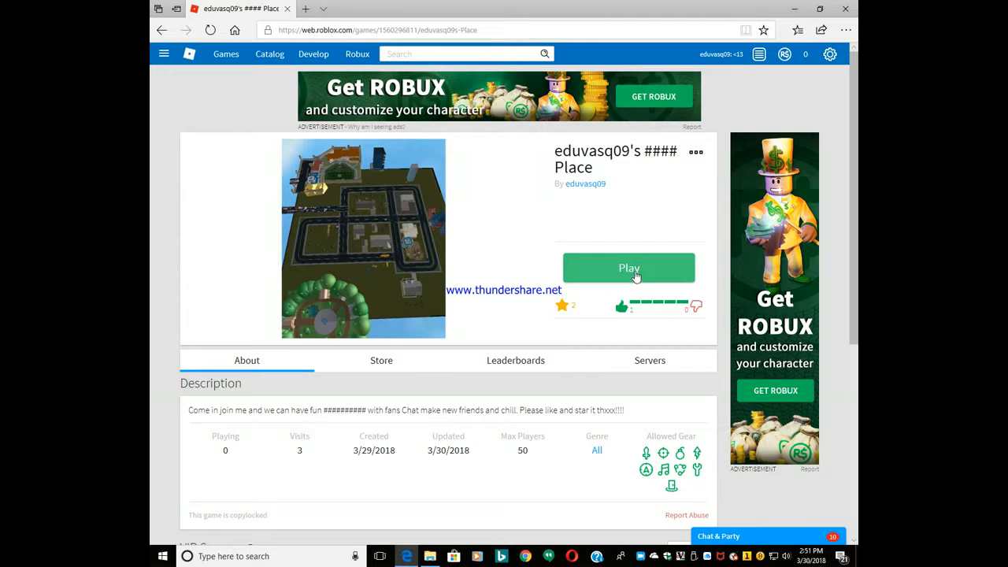
pyautogui.moveTo(590, 271)
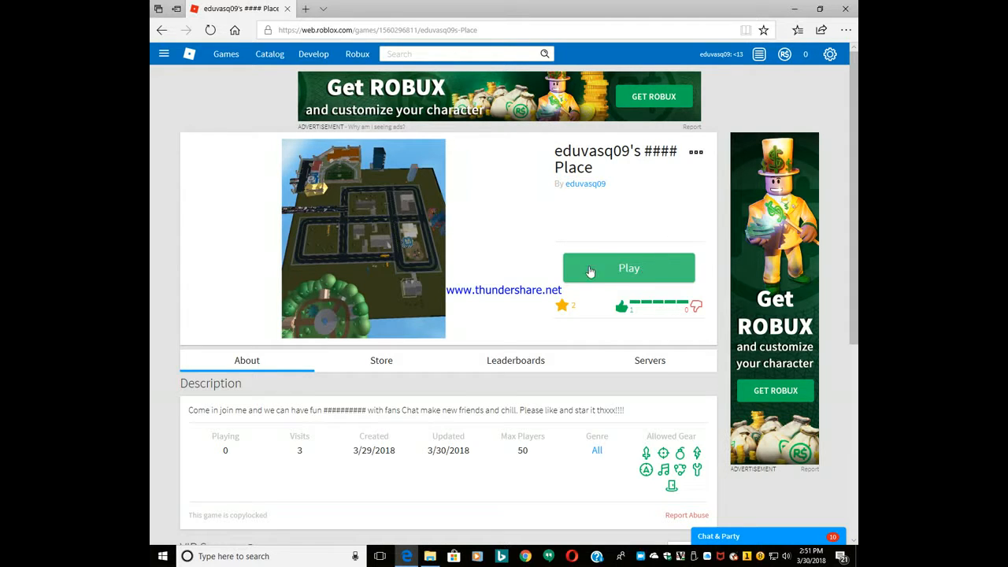
pyautogui.moveTo(628, 233)
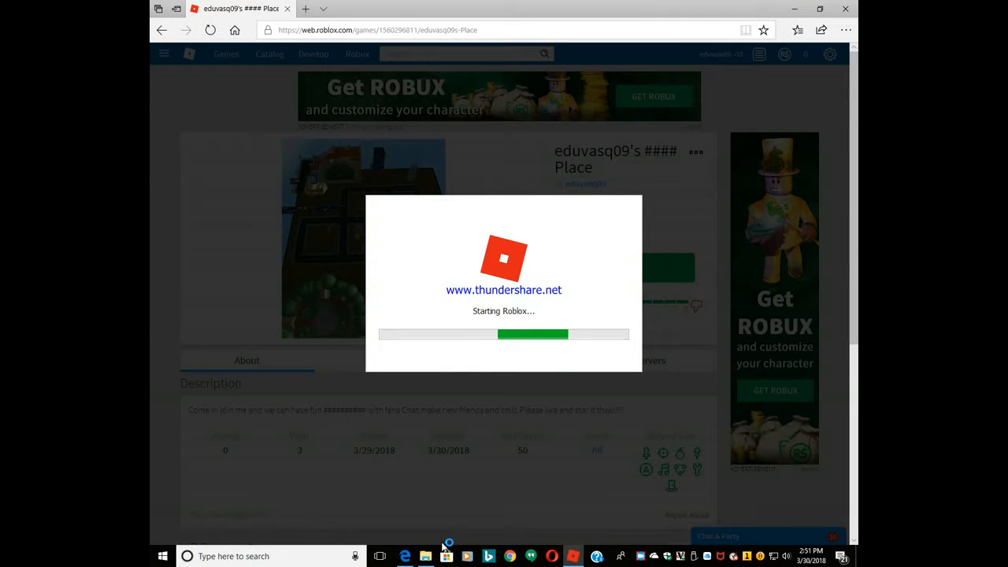
# Allow Roblox Player to launch the #### Place, which waits for an available server
pyautogui.click(425, 555)
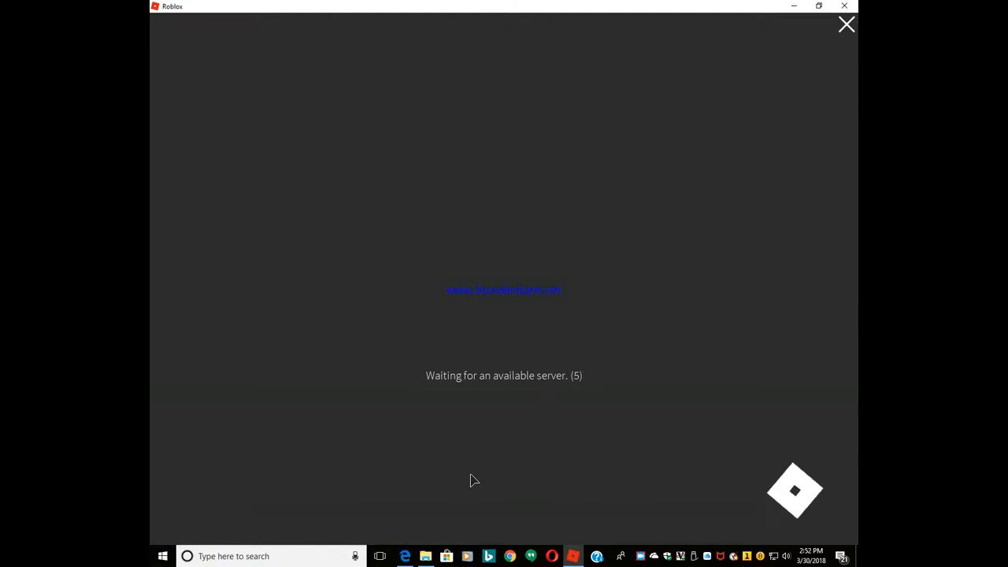
pyautogui.moveTo(532, 400)
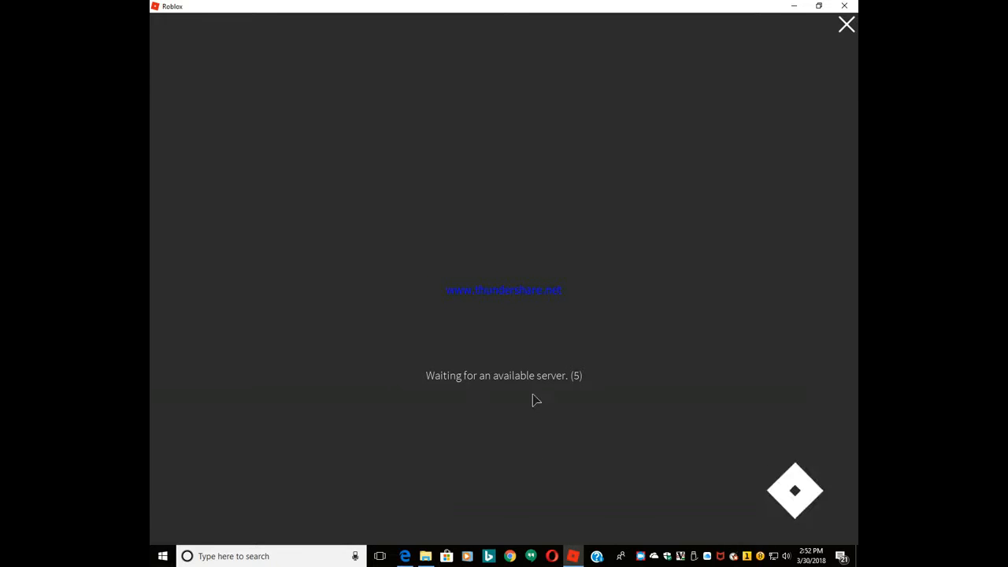
pyautogui.moveTo(431, 400)
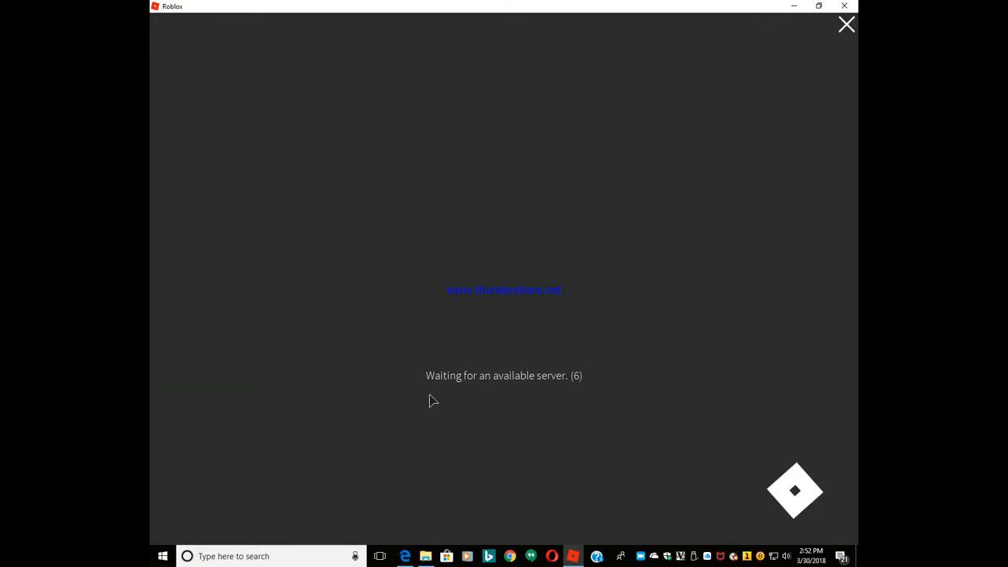
pyautogui.moveTo(621, 374)
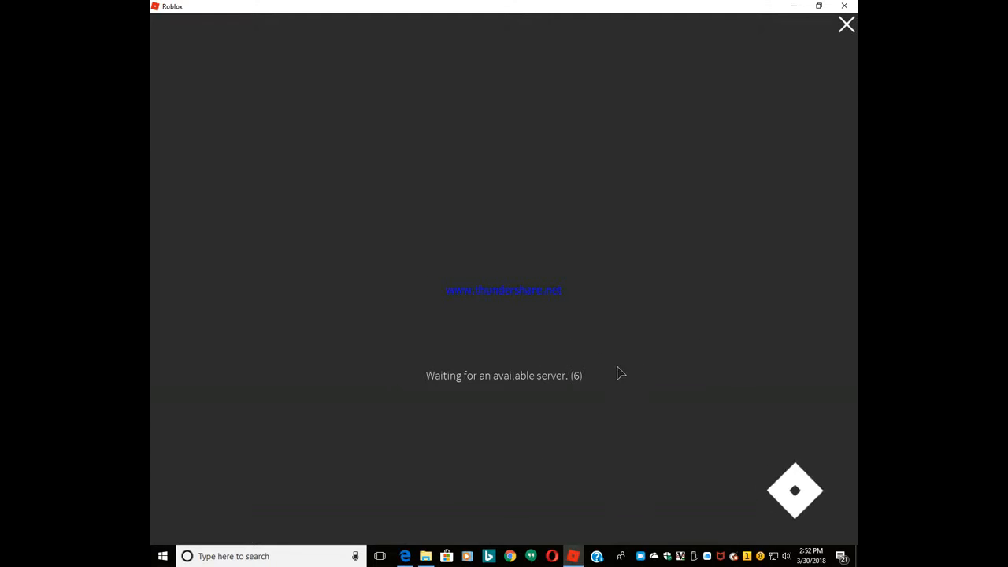
pyautogui.moveTo(610, 369)
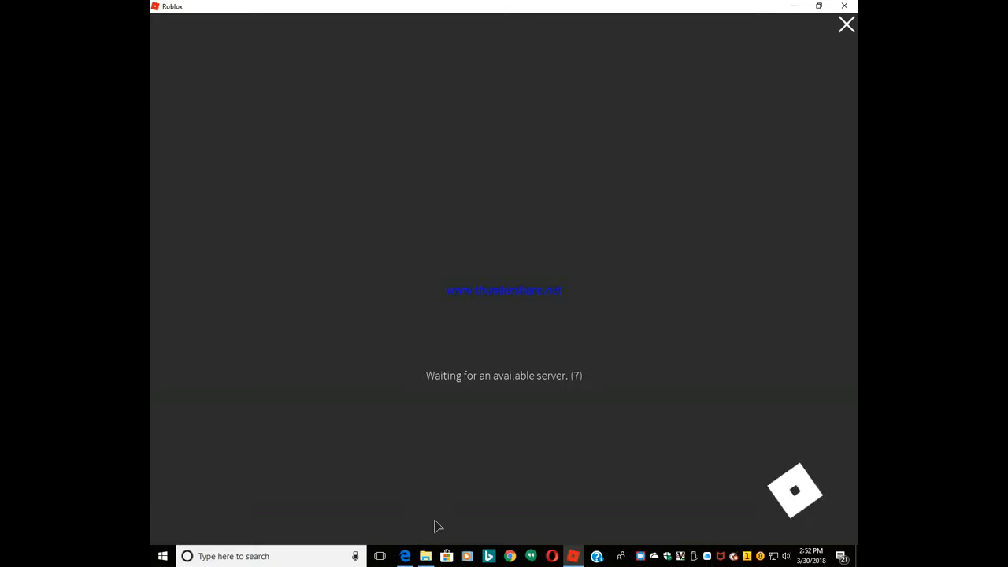
pyautogui.moveTo(791, 467)
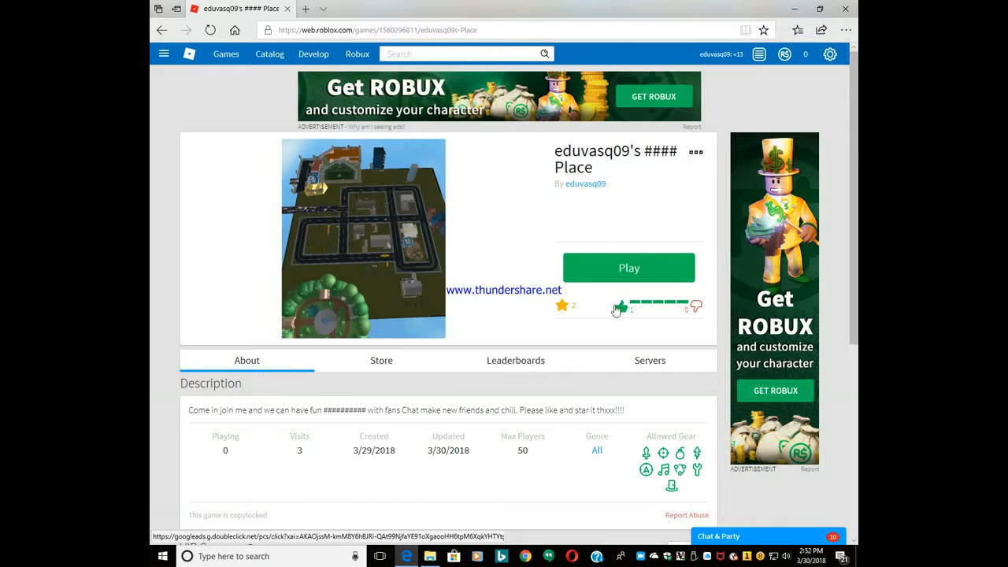
# View the place's empty Servers list, then go to Develop and right-click Place Number: 3
pyautogui.click(650, 360)
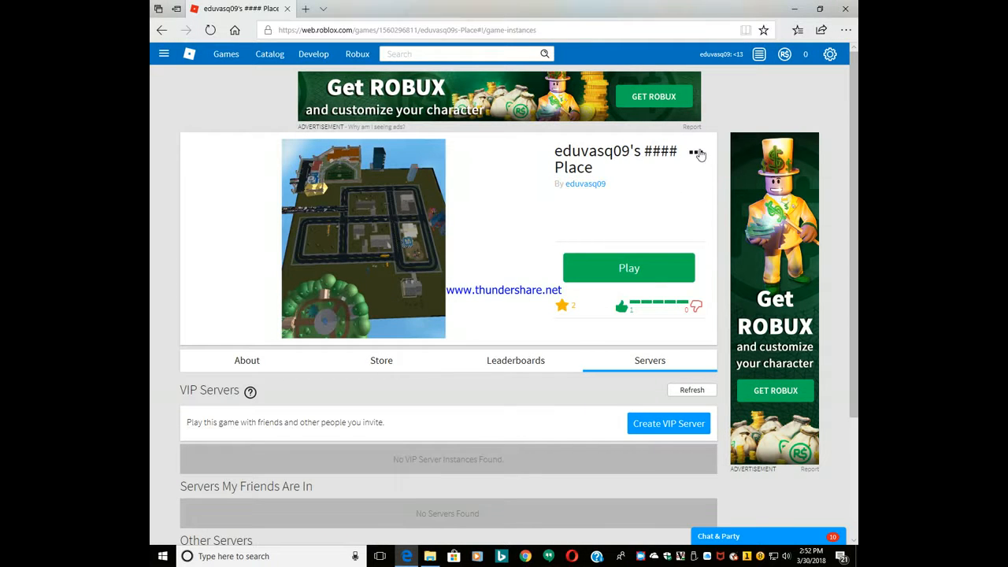
pyautogui.moveTo(314, 54)
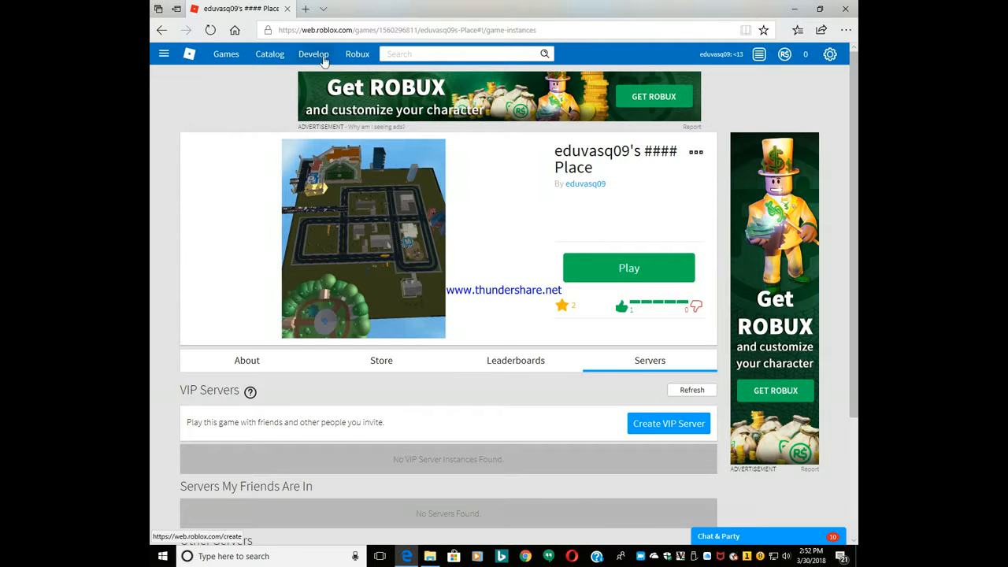
pyautogui.click(313, 53)
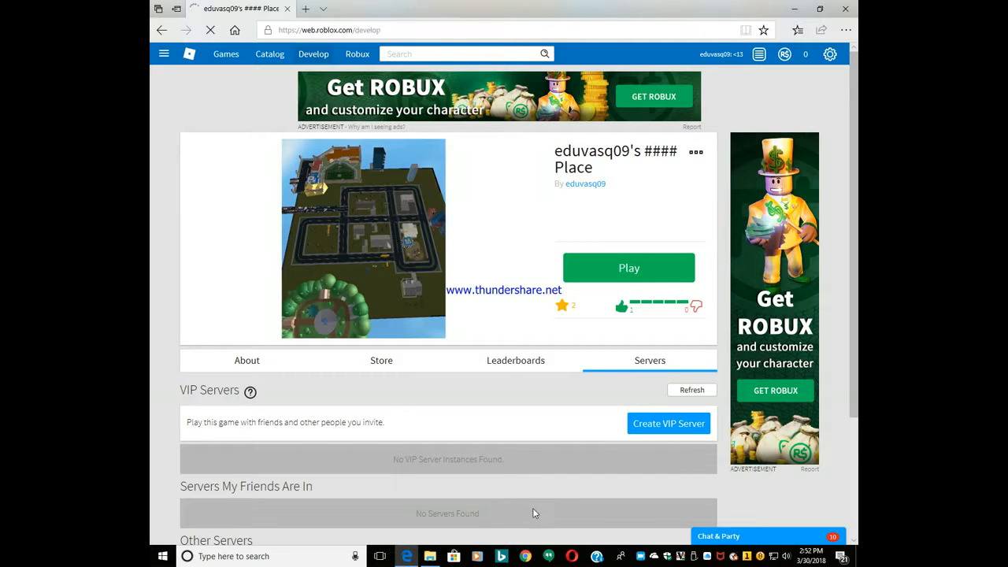
pyautogui.click(314, 54)
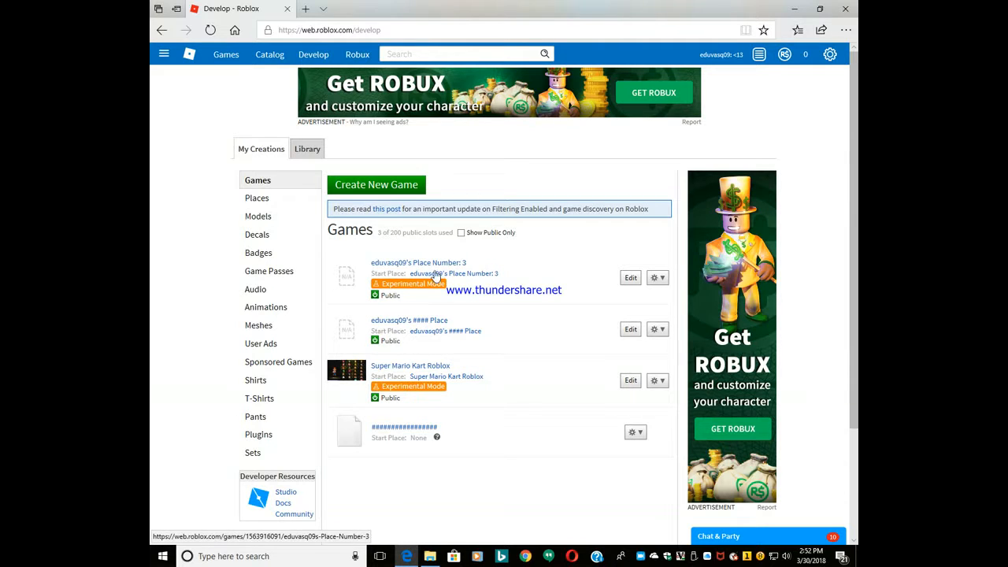
pyautogui.click(658, 277)
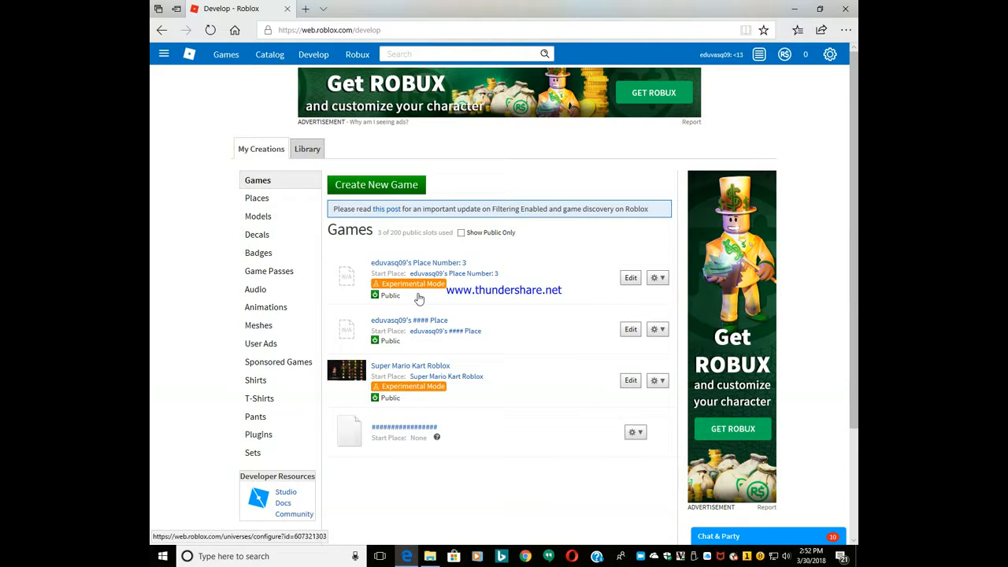
pyautogui.moveTo(433, 281)
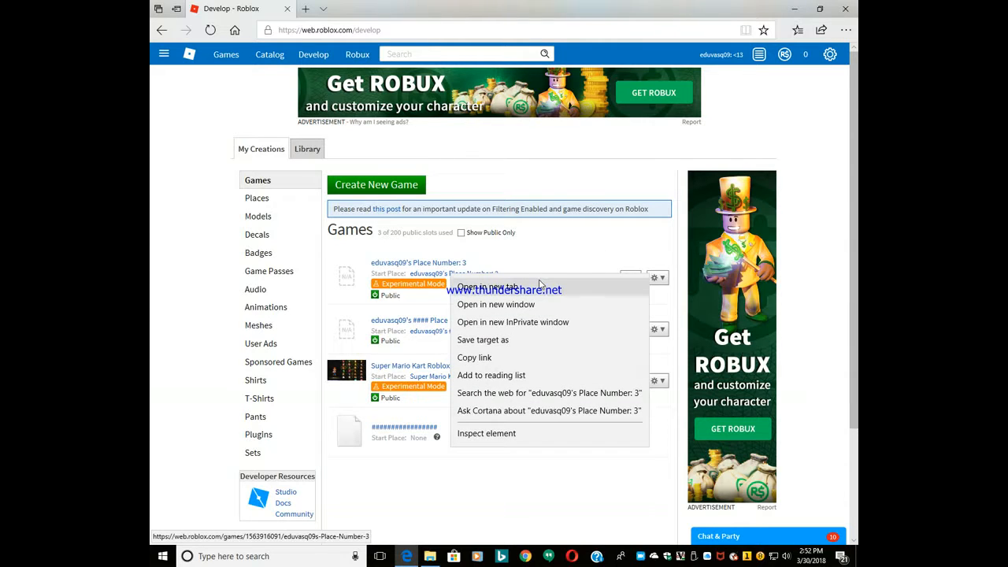
# Open Place Number: 3 in a new tab and start playing it
pyautogui.click(489, 286)
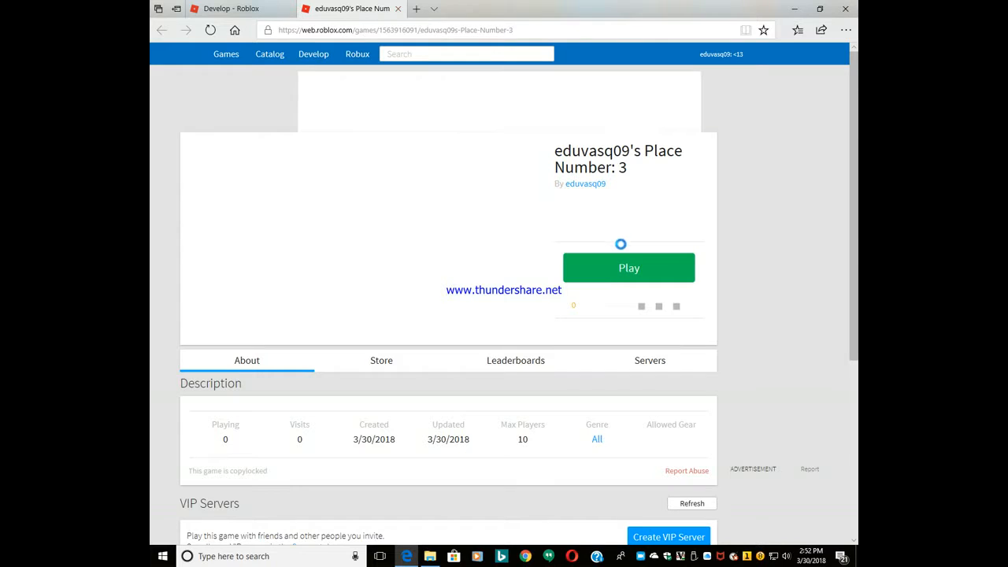
pyautogui.click(628, 267)
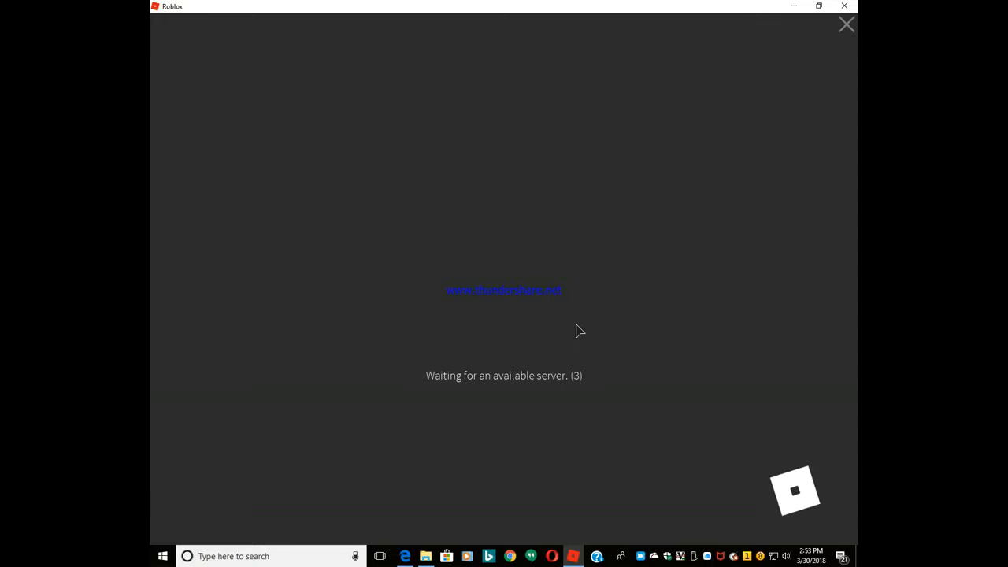
pyautogui.moveTo(614, 342)
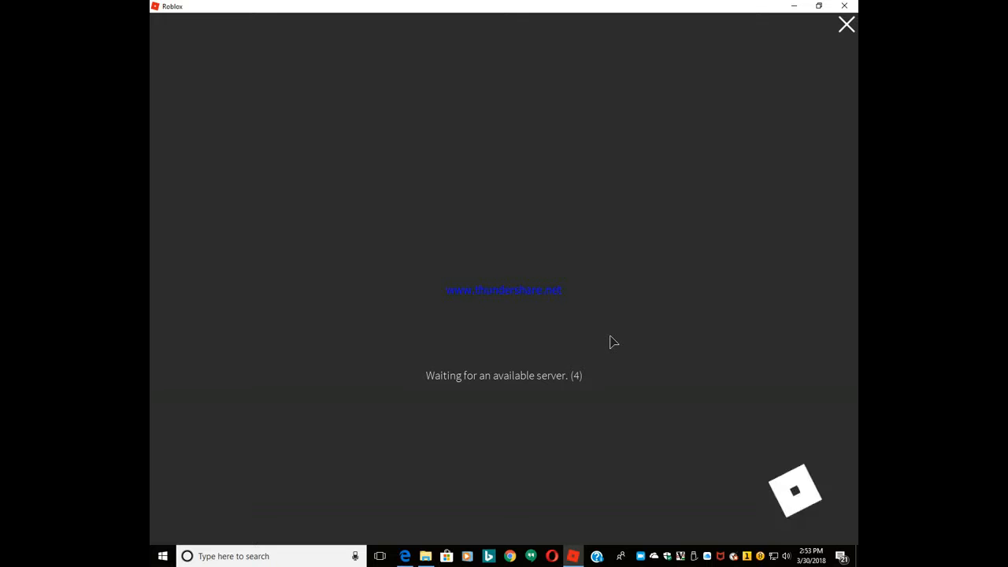
pyautogui.moveTo(539, 399)
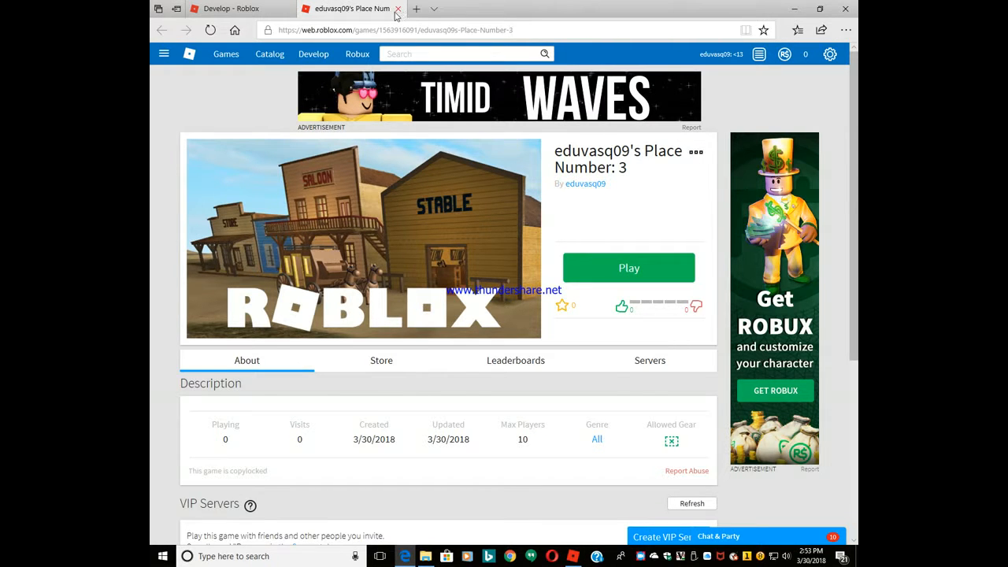
# Close the Place Number: 3 tab, open Super Mario Kart Roblox, and start playing it
pyautogui.click(398, 9)
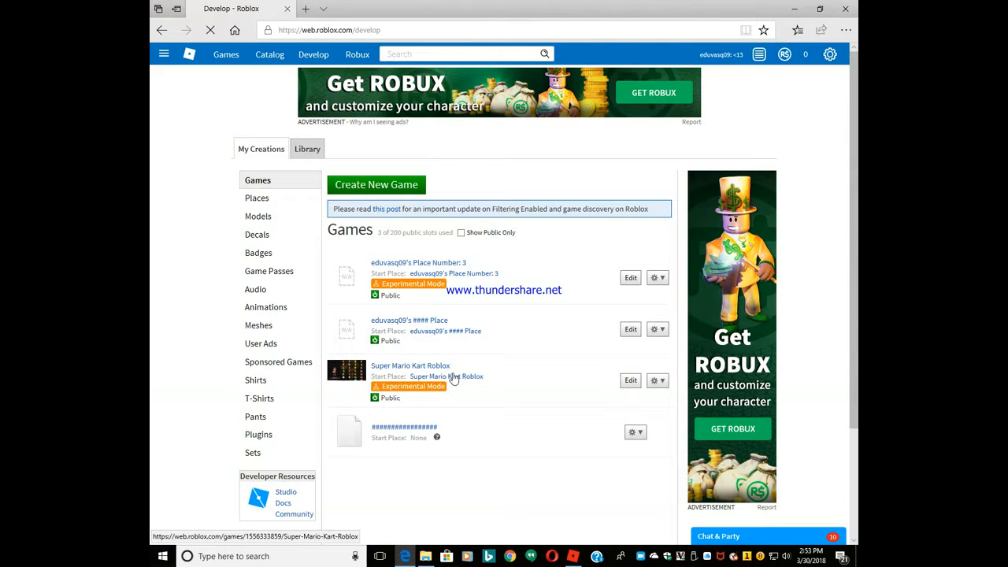
pyautogui.click(410, 365)
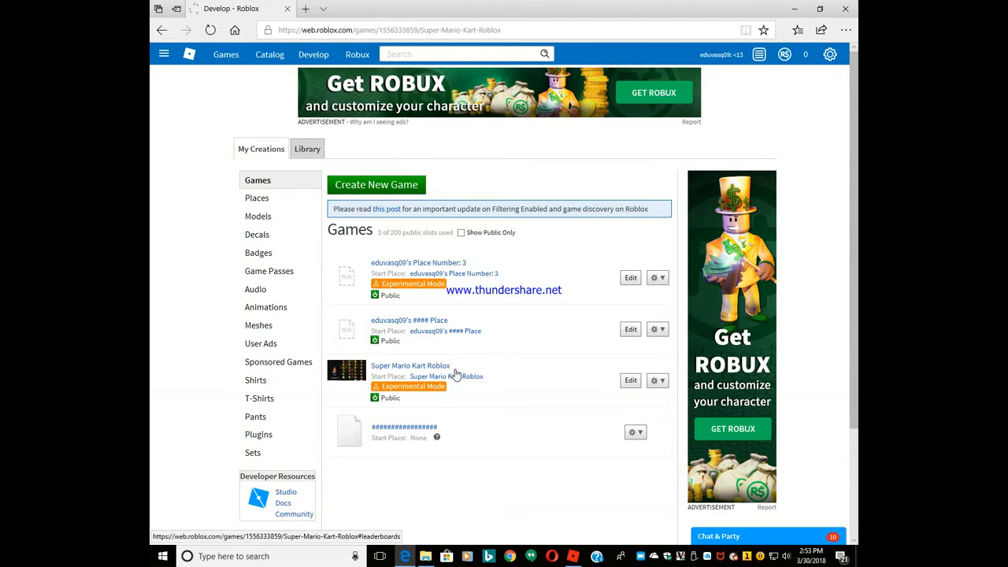
pyautogui.click(410, 365)
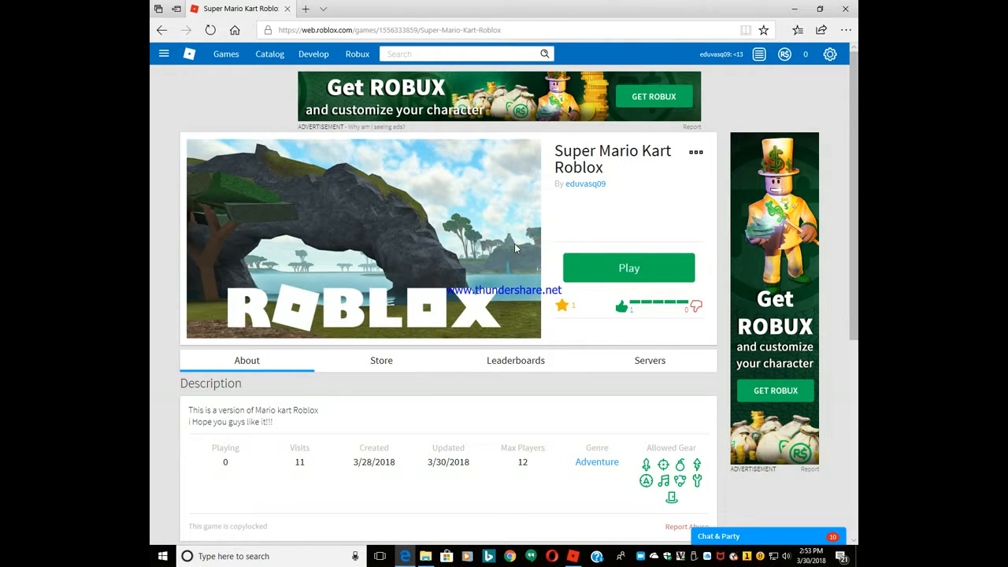
pyautogui.click(628, 267)
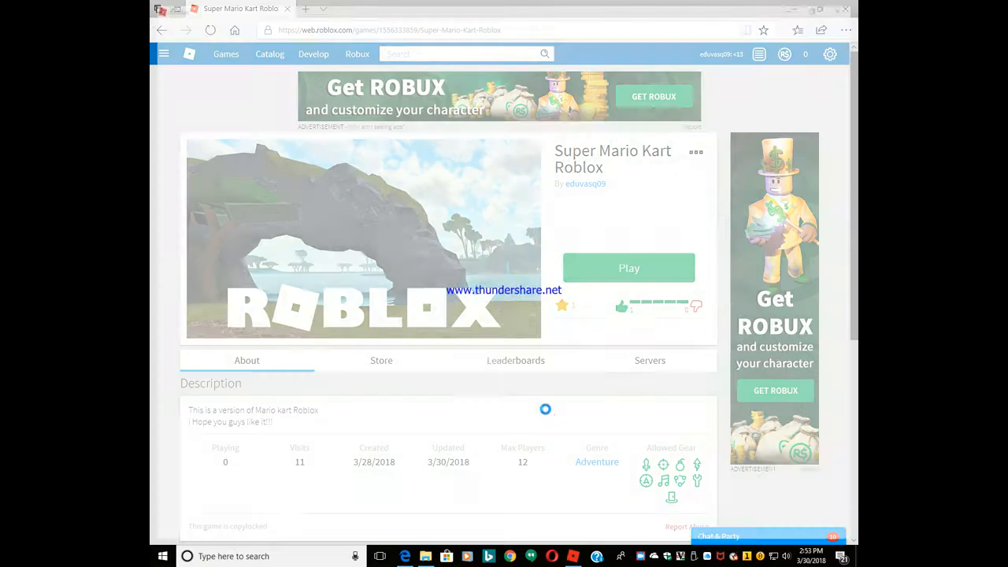
pyautogui.click(628, 267)
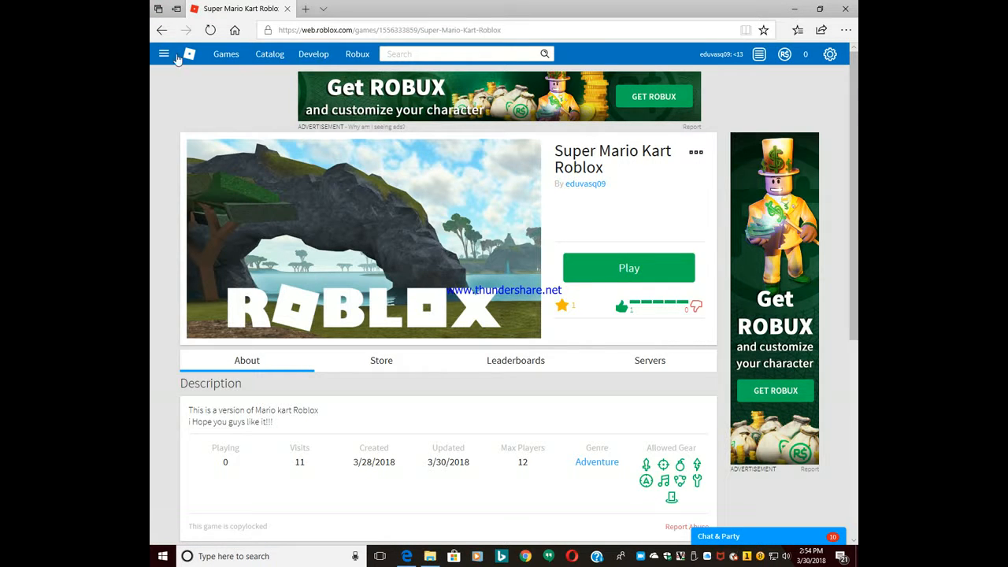
# Review Super Mario Kart Roblox's Game Icon and Games permission pages, then cancel
pyautogui.click(313, 54)
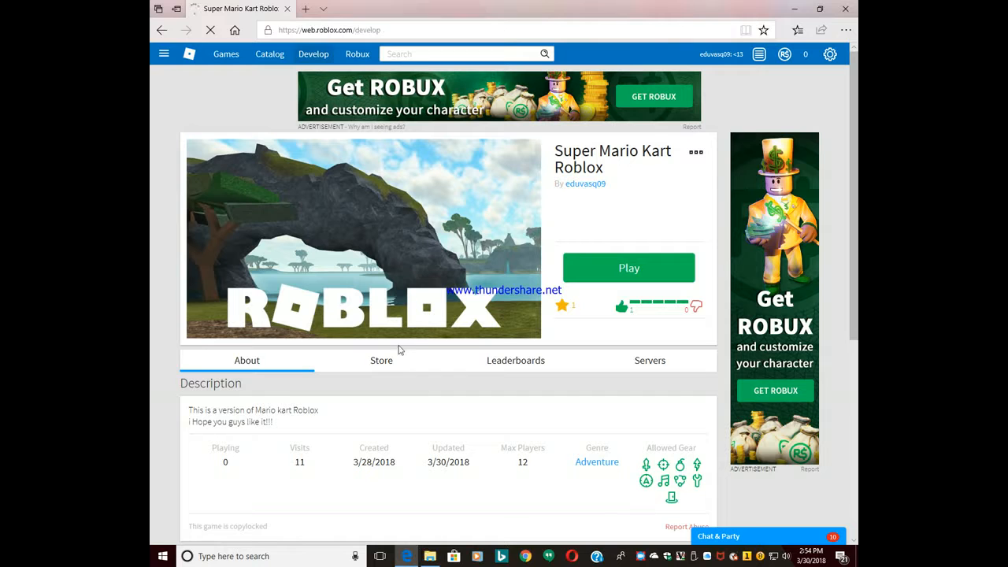
pyautogui.click(314, 54)
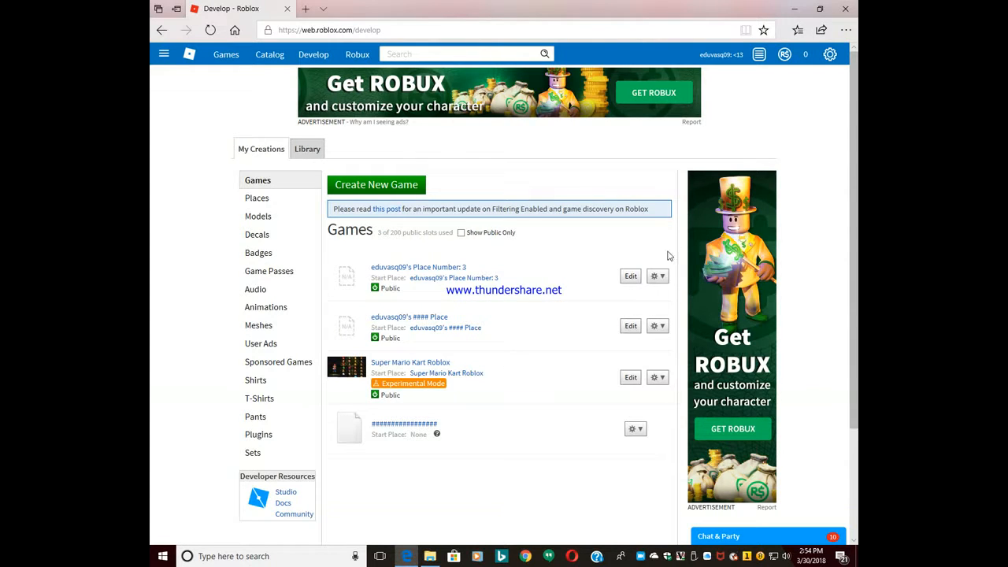
pyautogui.moveTo(276, 293)
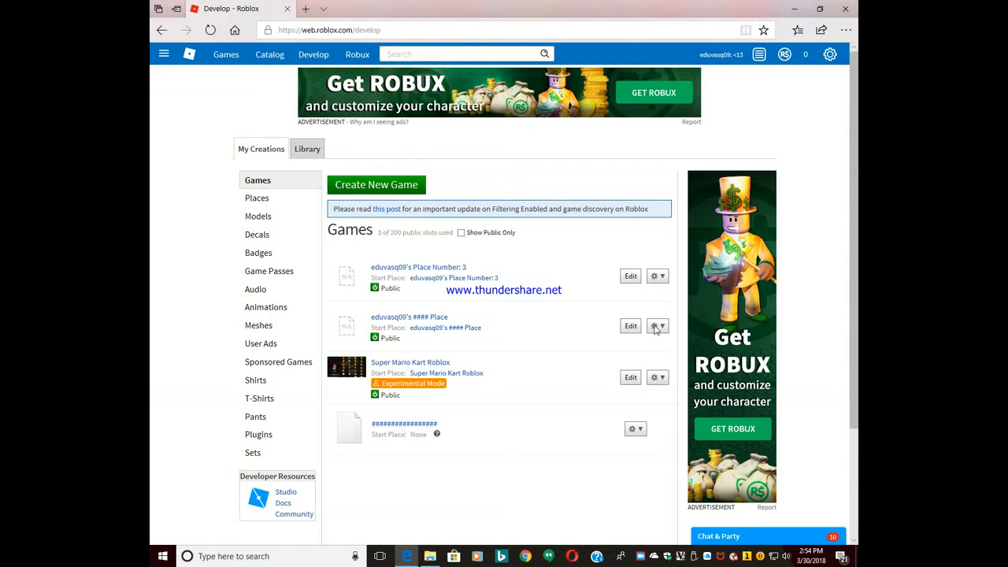
pyautogui.click(653, 377)
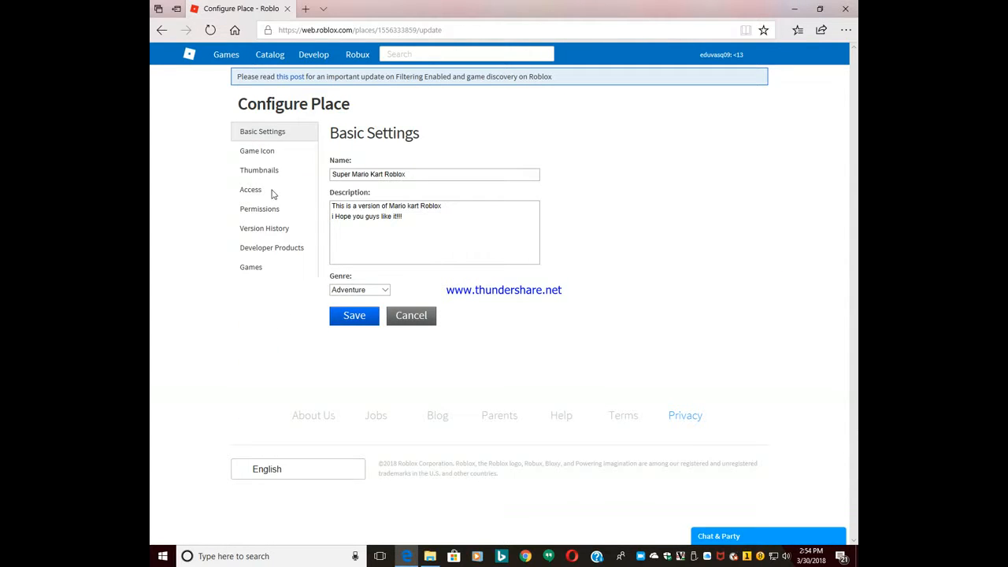
pyautogui.click(257, 151)
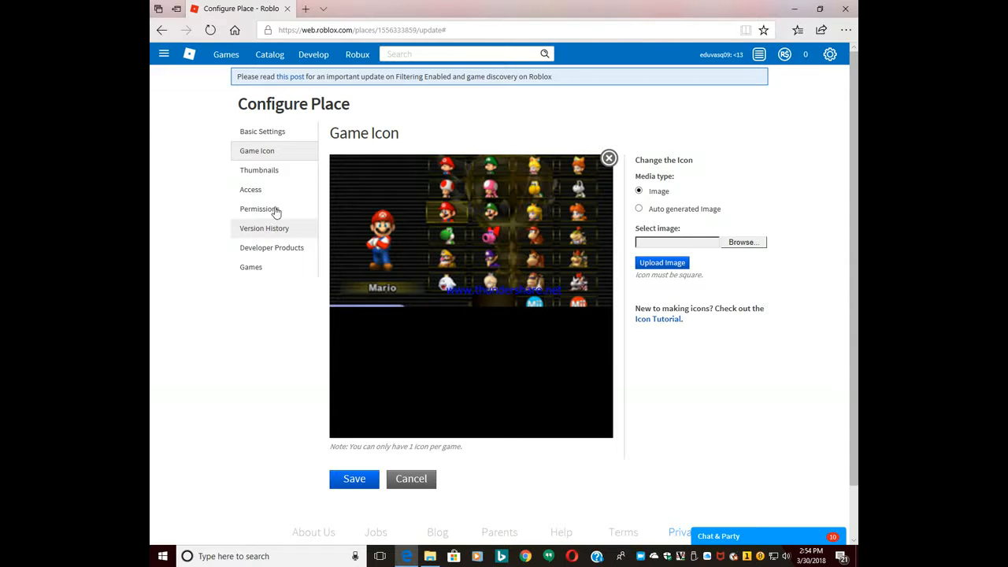
pyautogui.moveTo(261, 272)
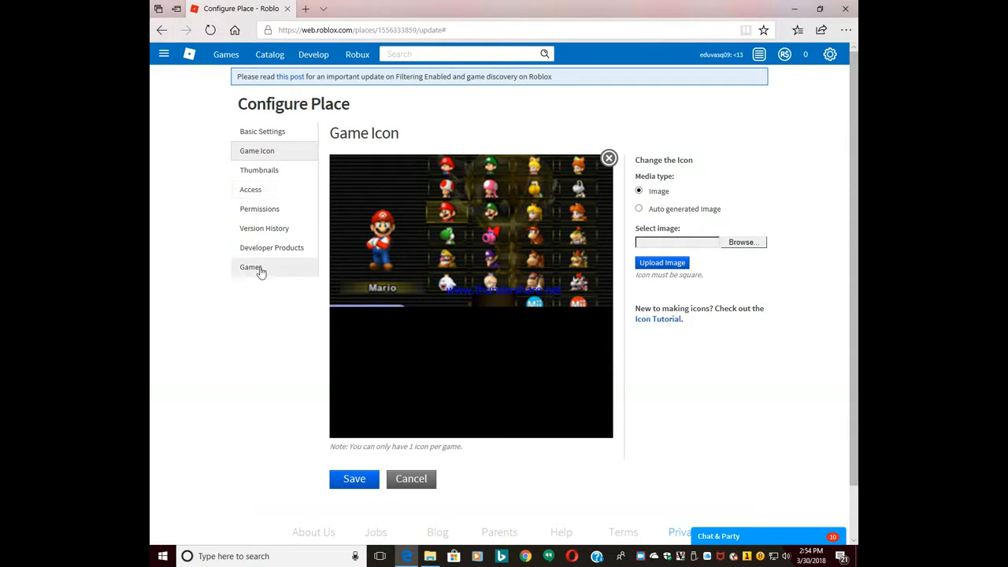
pyautogui.click(250, 267)
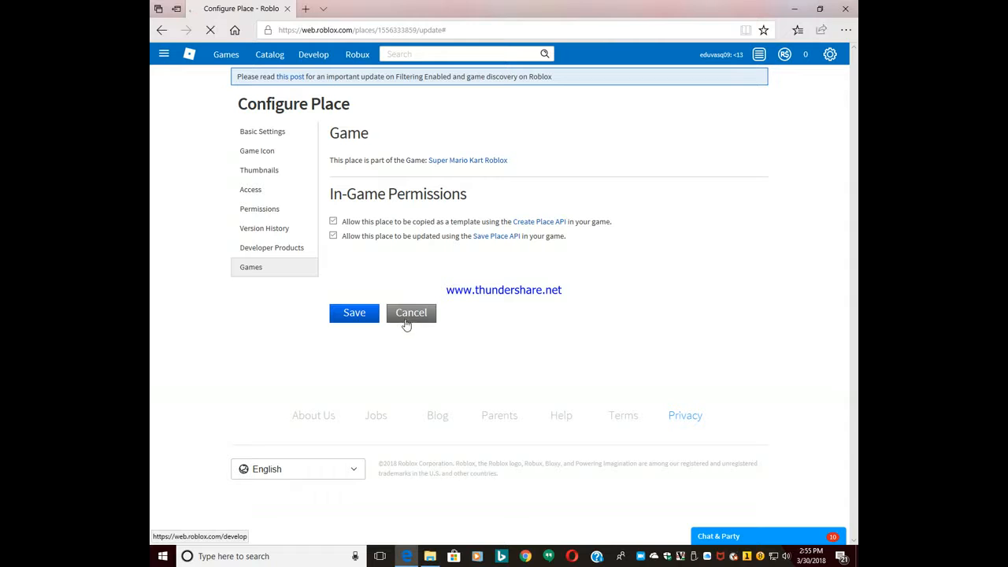
pyautogui.click(411, 312)
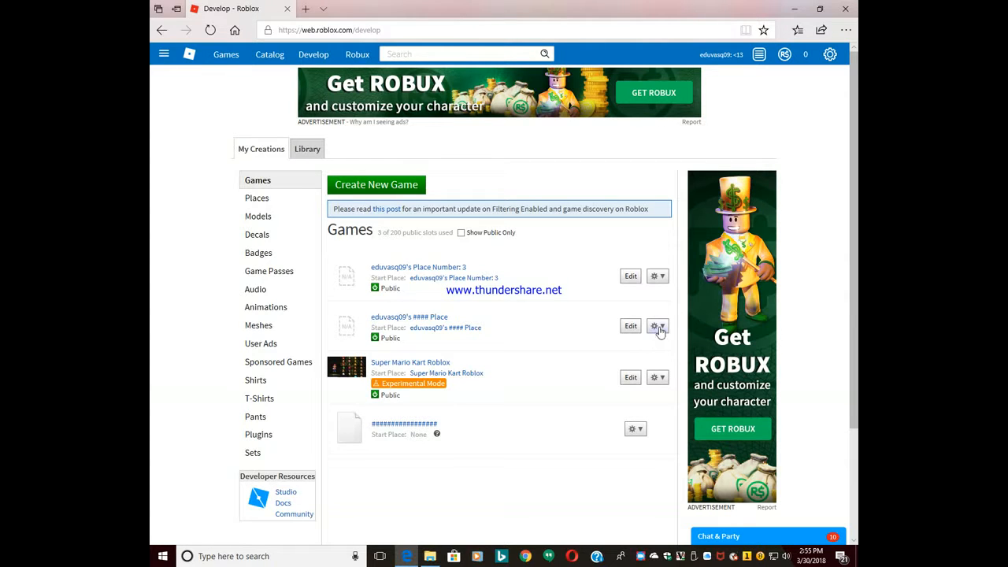
# Enable copying as template and API updates for #### Place, save, and open its game page
pyautogui.click(659, 326)
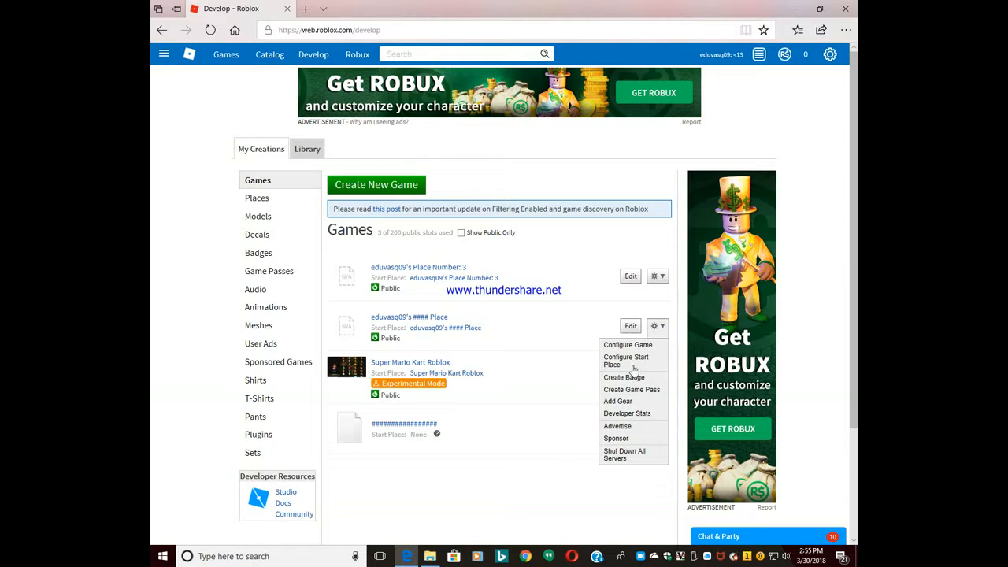
pyautogui.click(626, 361)
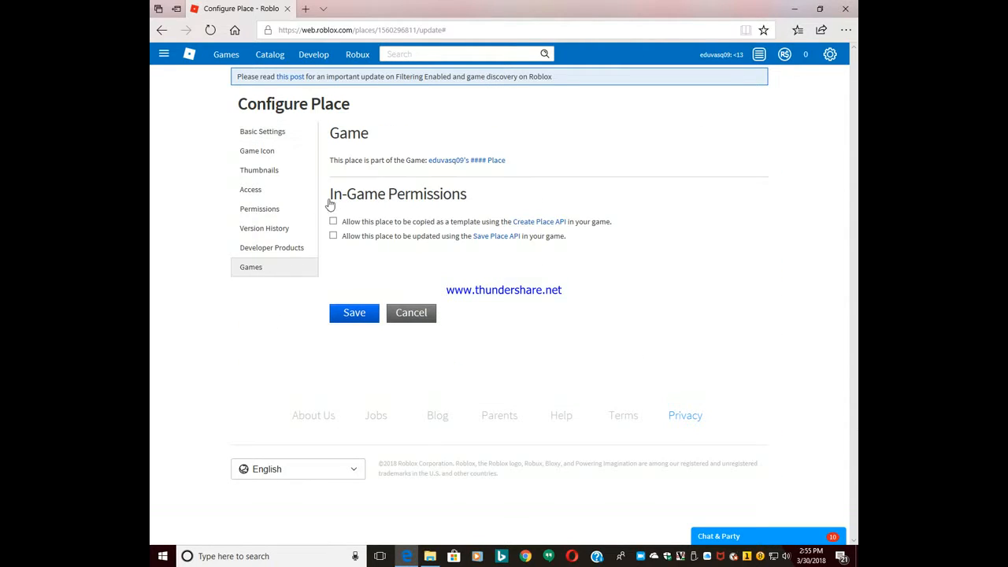
pyautogui.click(333, 221)
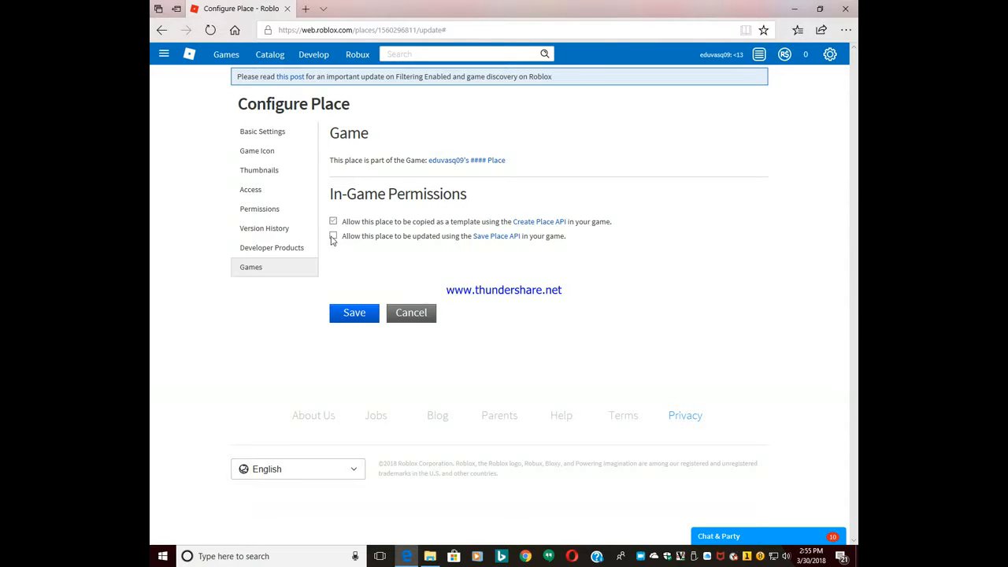
pyautogui.click(333, 236)
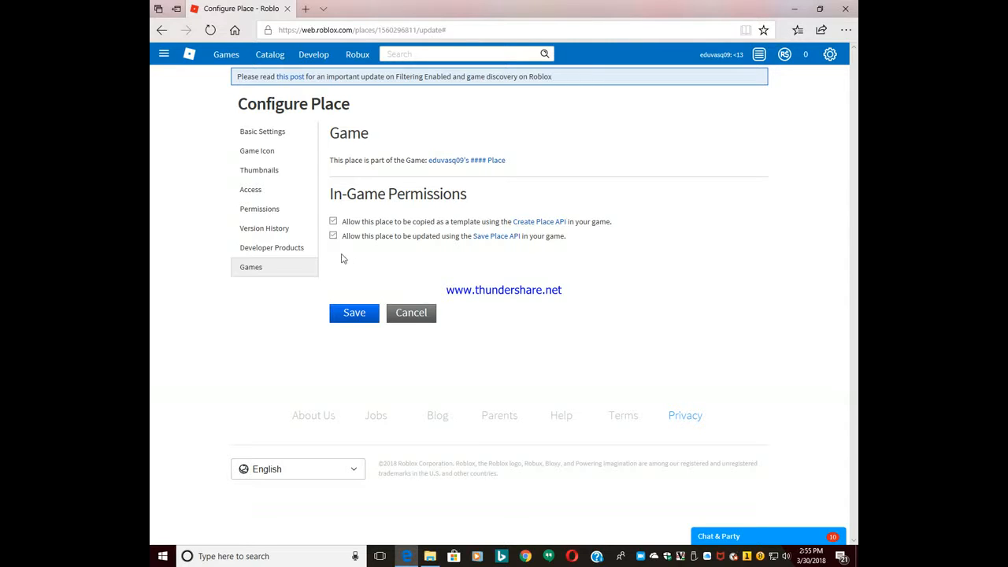
pyautogui.click(353, 312)
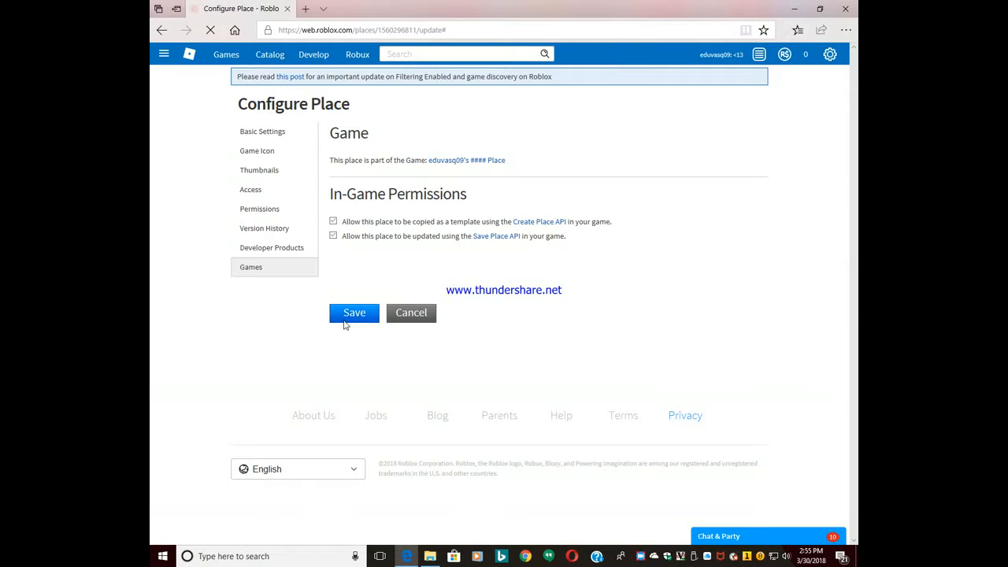
pyautogui.click(354, 313)
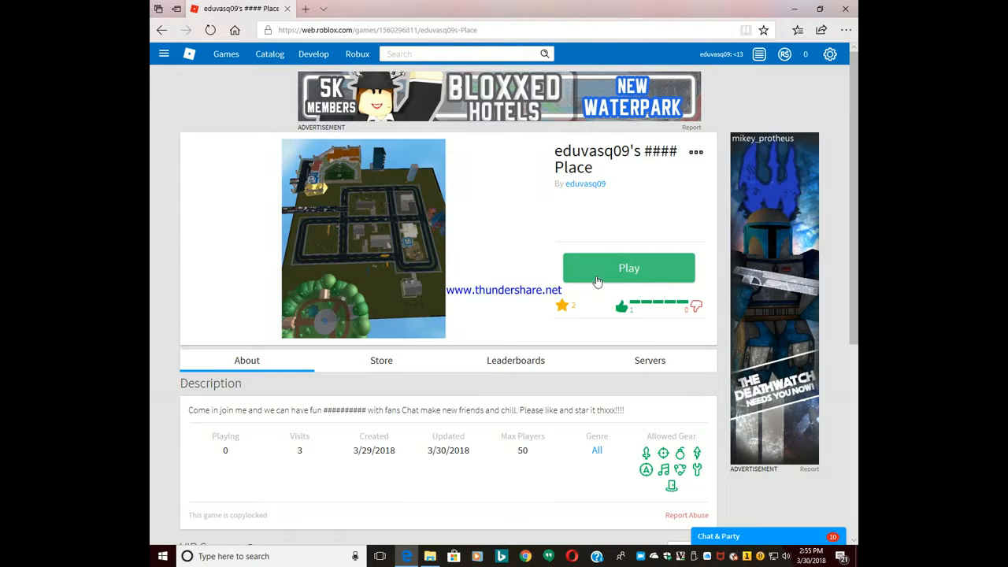
# Start playing the #### Place from its game page
pyautogui.click(629, 268)
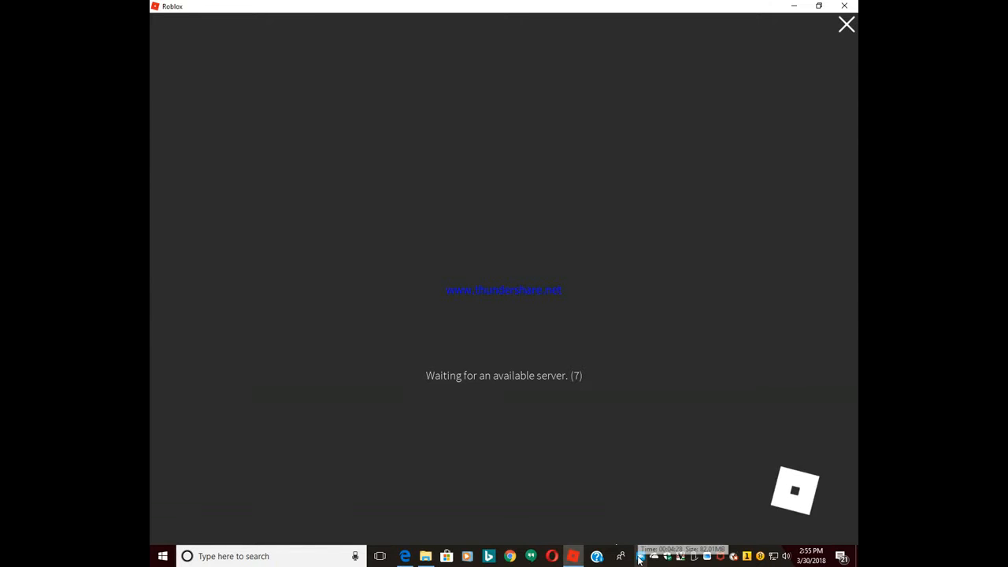
pyautogui.moveTo(592, 504)
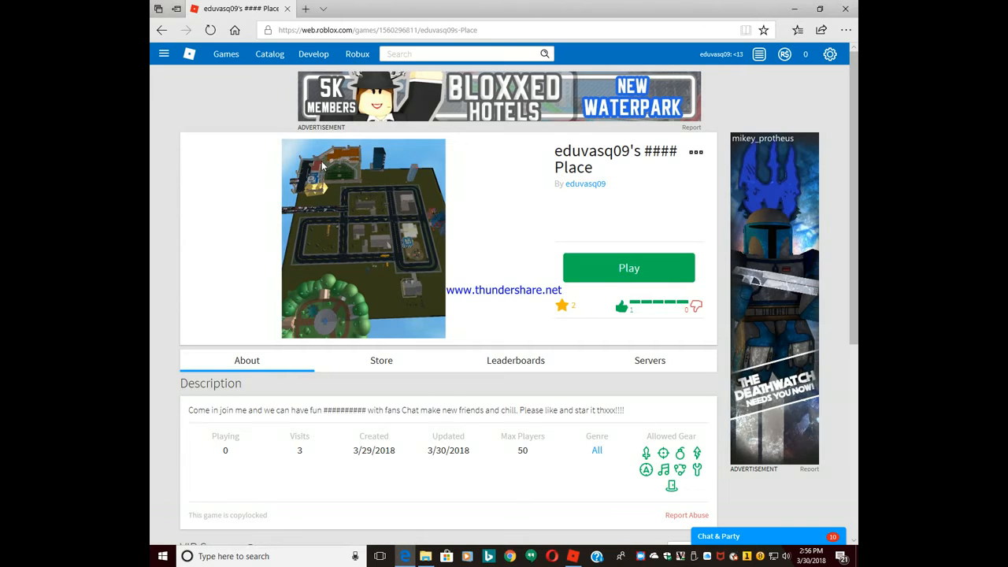
pyautogui.moveTo(453, 284)
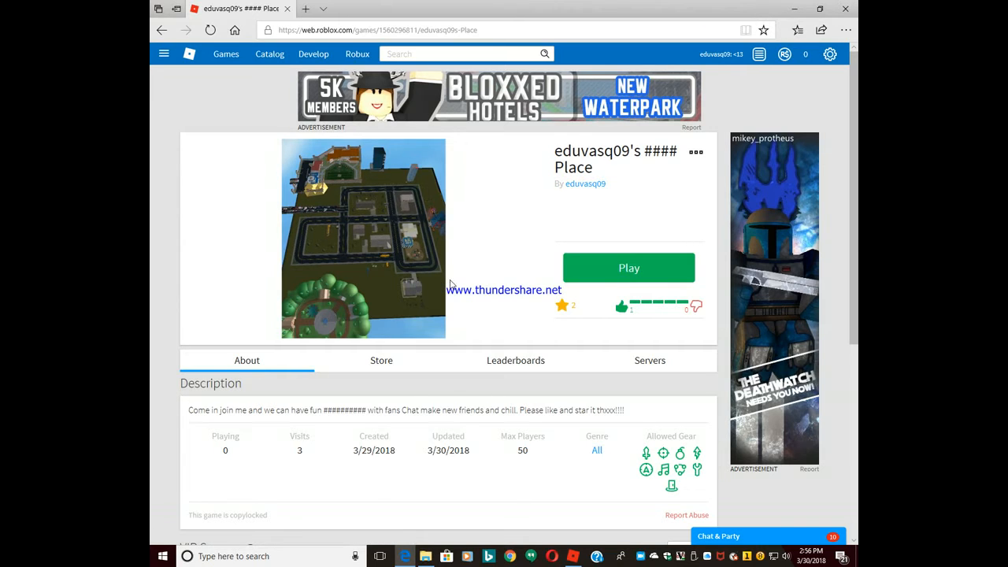
pyautogui.moveTo(596, 331)
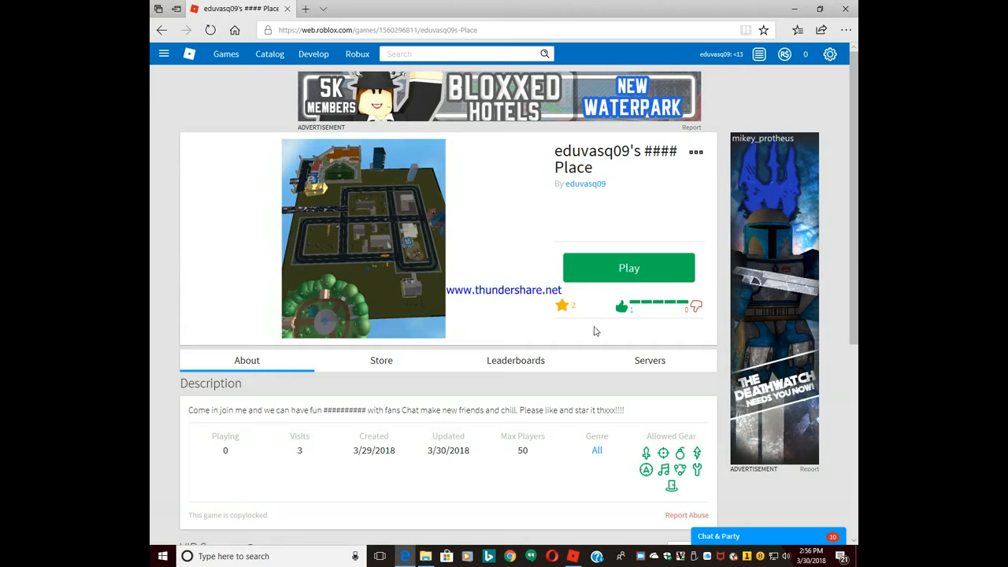
pyautogui.click(629, 267)
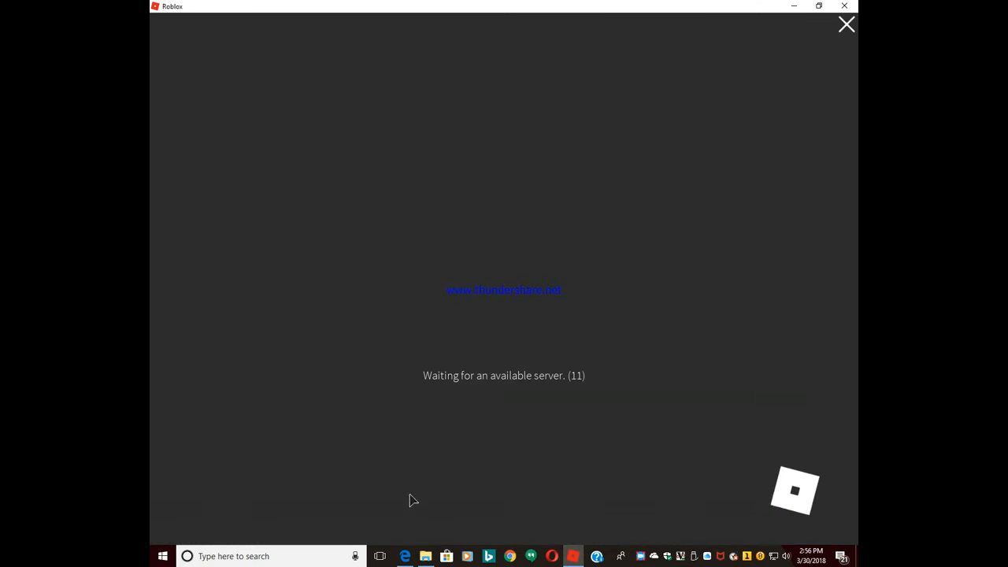
pyautogui.click(846, 24)
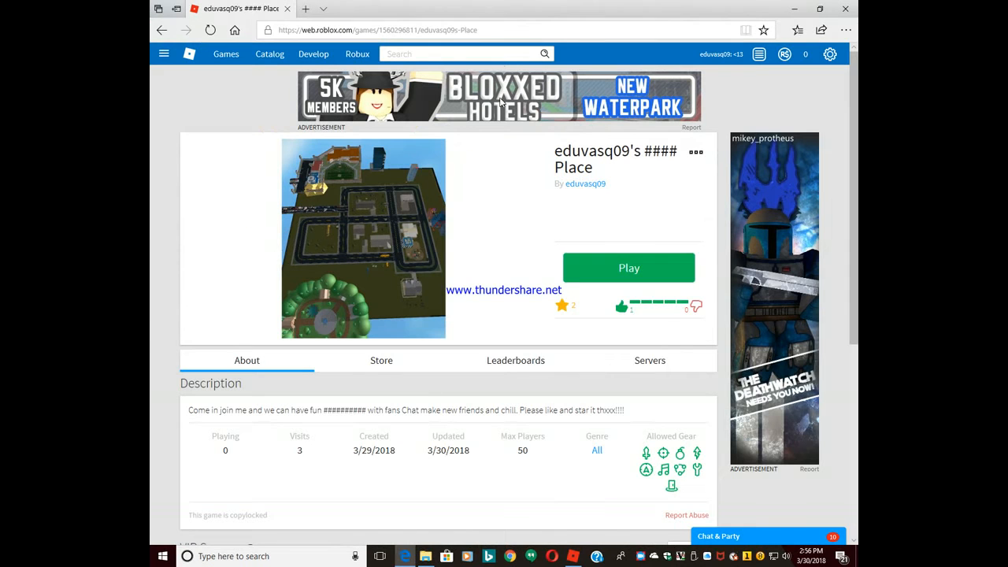
pyautogui.click(628, 268)
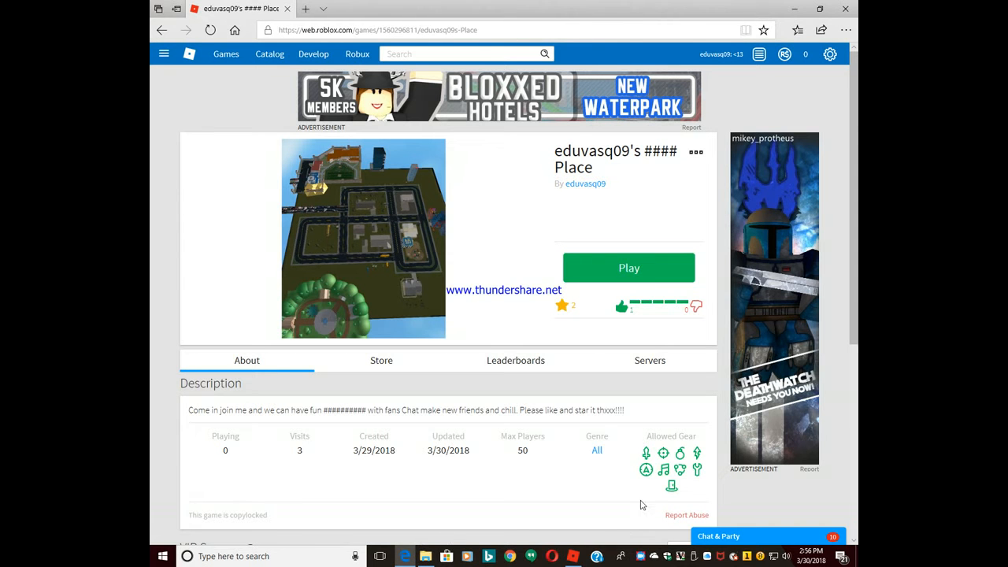
# Restore the waiting Roblox Player window for the #### Place
pyautogui.click(629, 268)
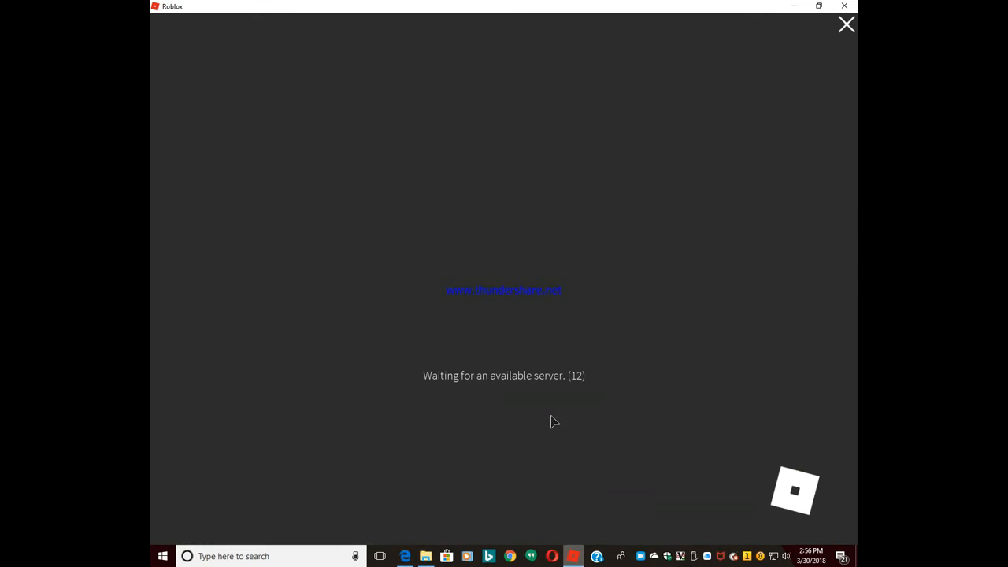
pyautogui.moveTo(558, 466)
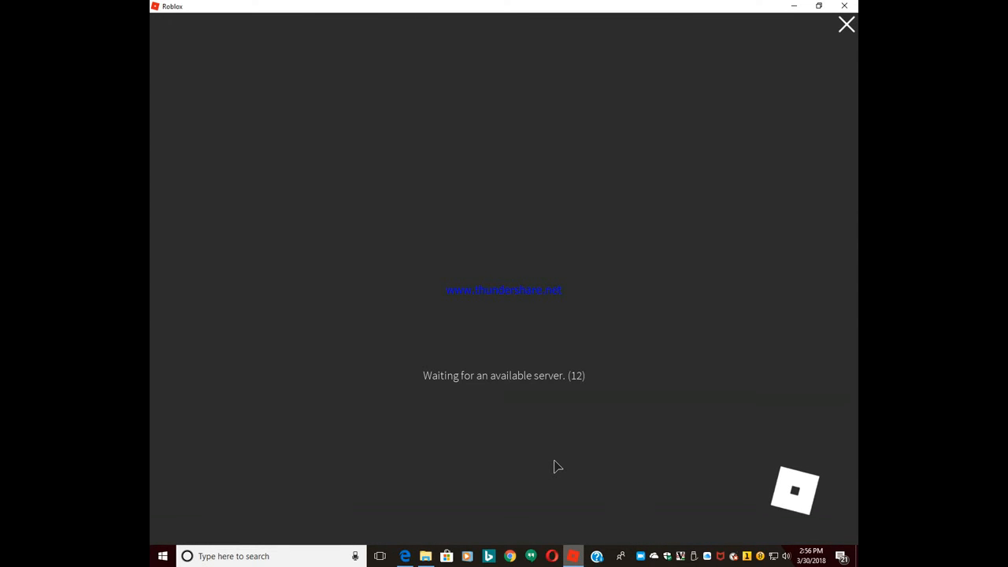
pyautogui.moveTo(640, 506)
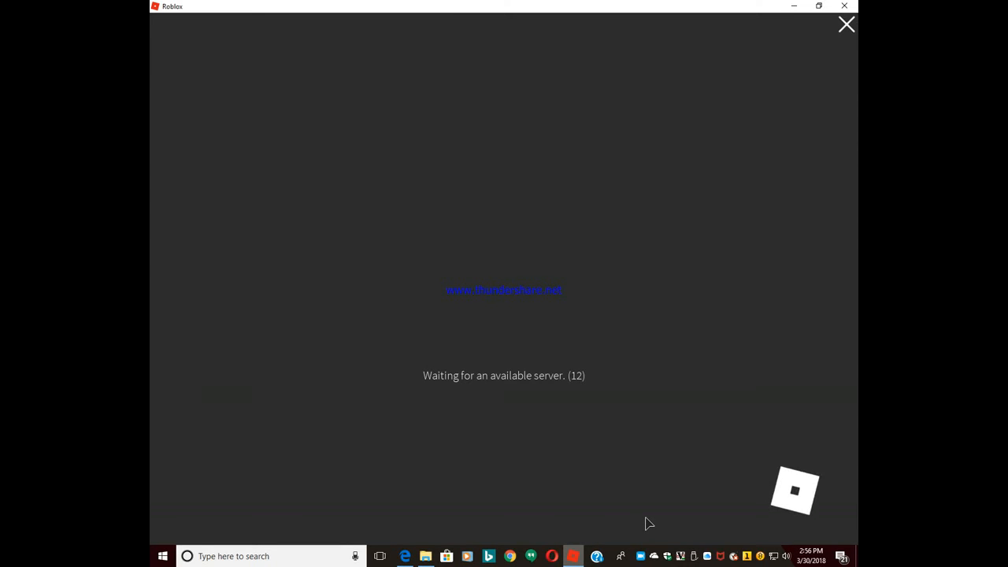
pyautogui.moveTo(641, 517)
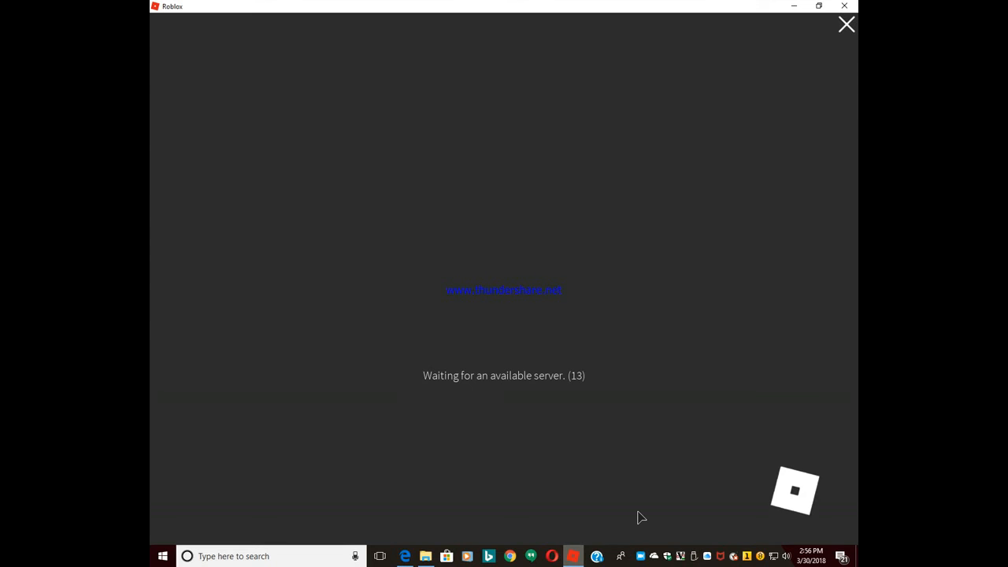
pyautogui.moveTo(641, 494)
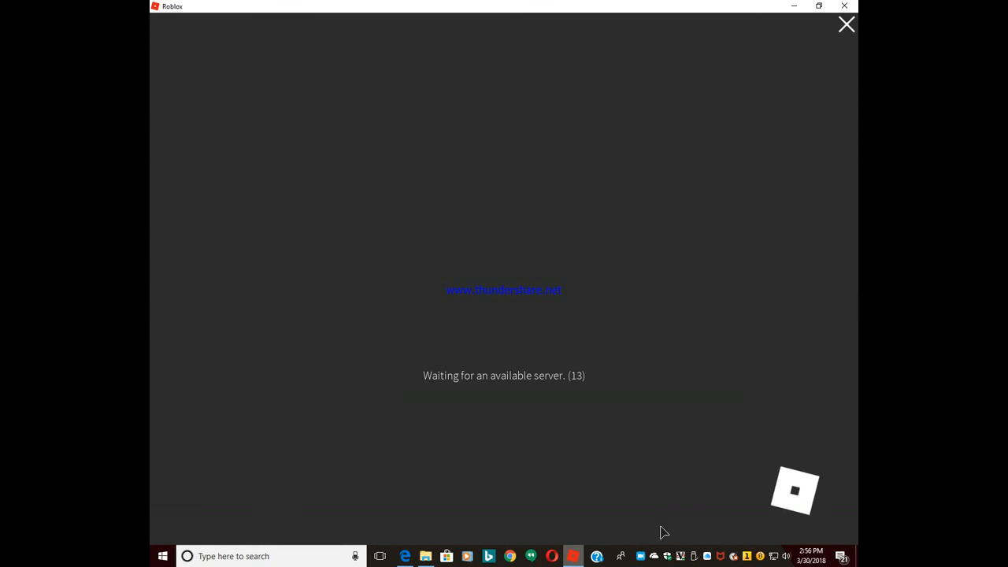
pyautogui.moveTo(667, 529)
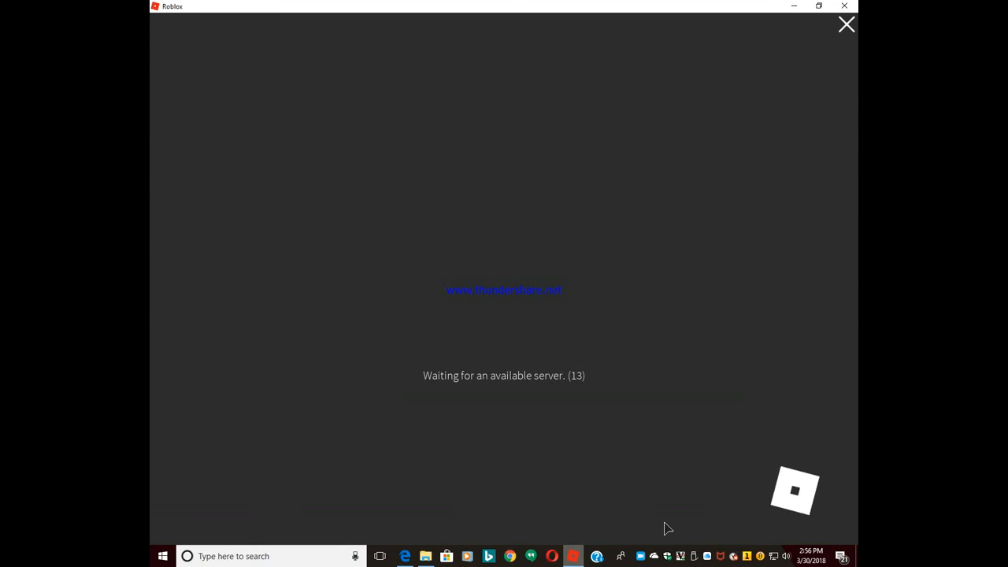